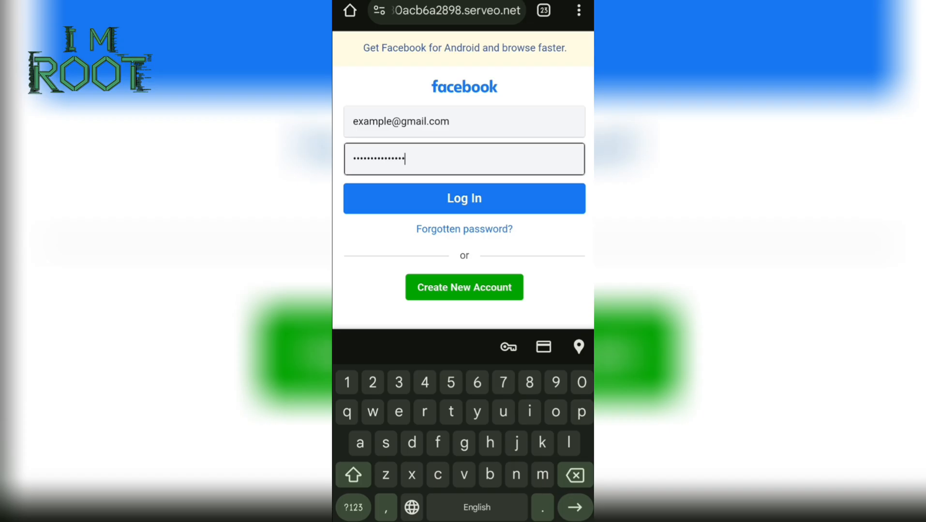
- Submit the example credentials on the Facebook login form and the PUBG Mobile Facebook popup
{"action": "left_click", "coordinate": [464, 198]}
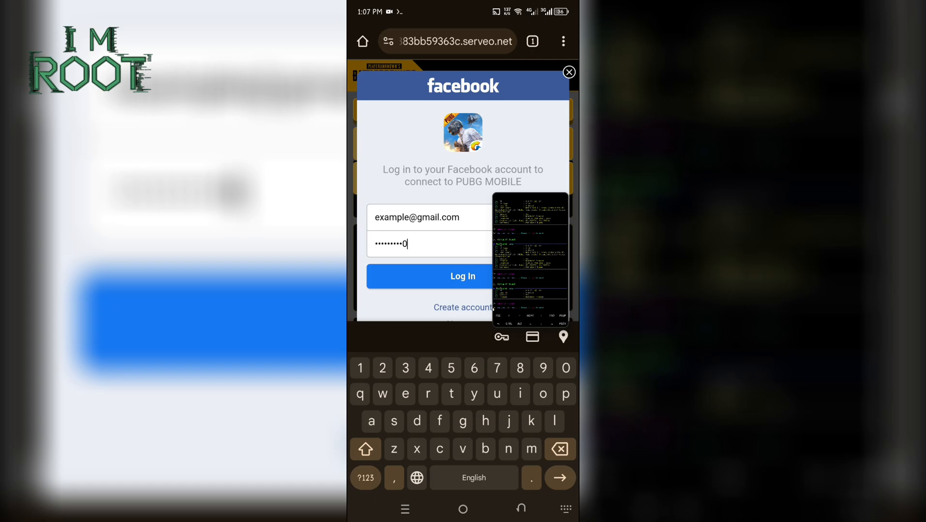
{"action": "left_click", "coordinate": [462, 276]}
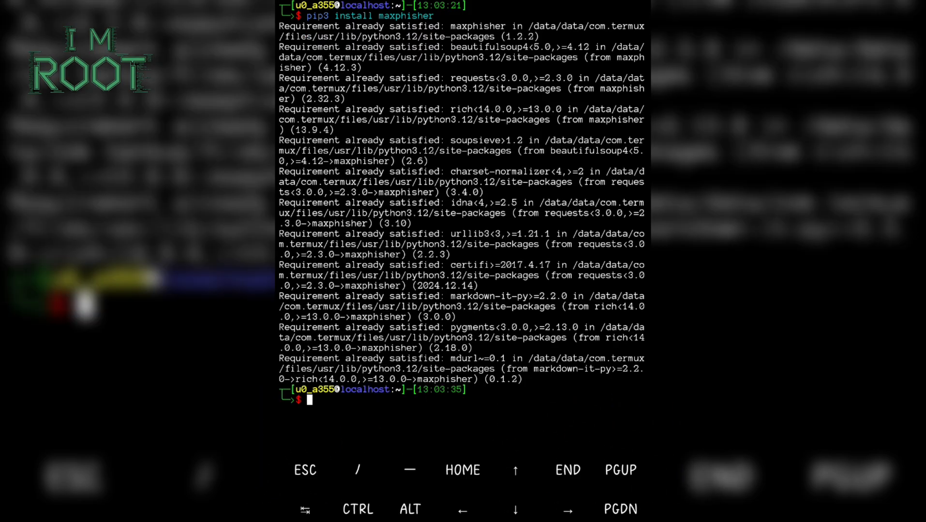
- Run 'clear' to wipe the install output, then run 'maxphisher' to show its template menu
{"action": "type", "text": "cl"}
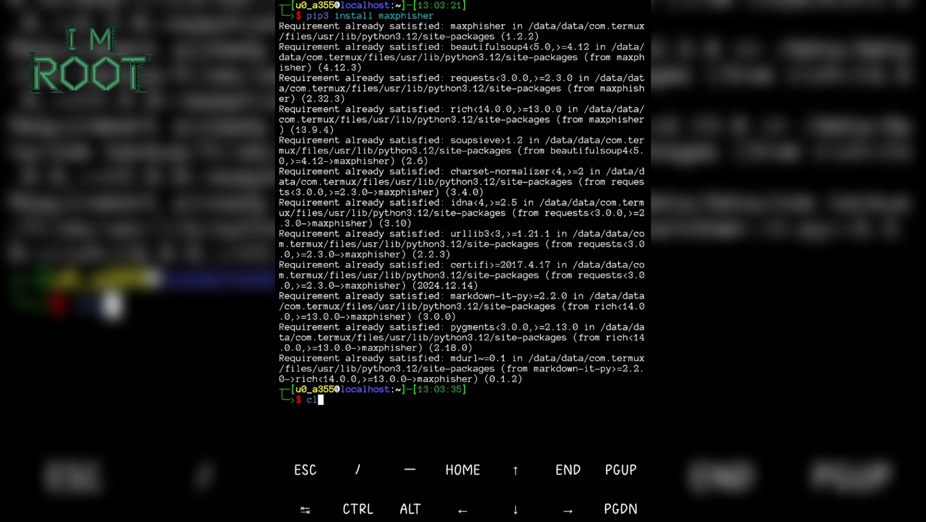
{"action": "type", "text": "ear"}
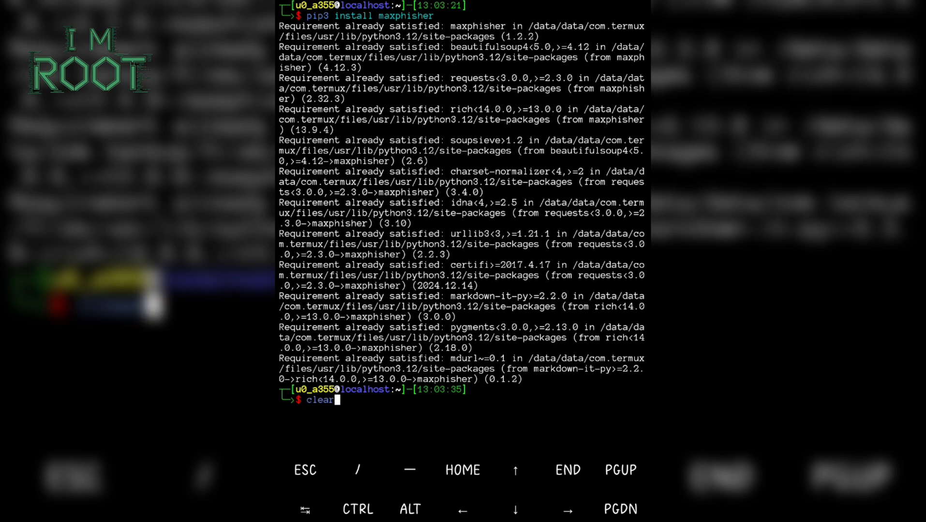
{"action": "type", "text": "maxphisher"}
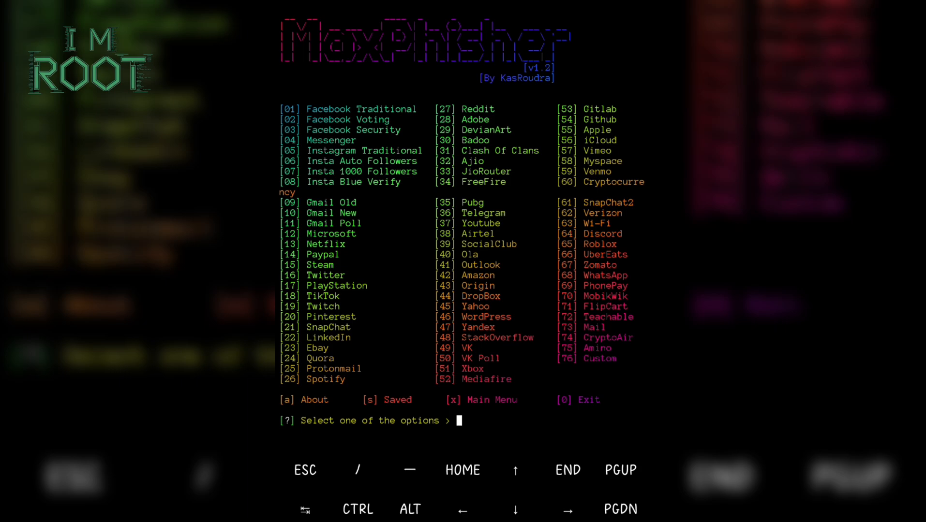
- Choose template 35 (Pubg), skip the shadow URL, and open the Serveo link in Chrome
{"action": "double_click", "coordinate": [472, 203]}
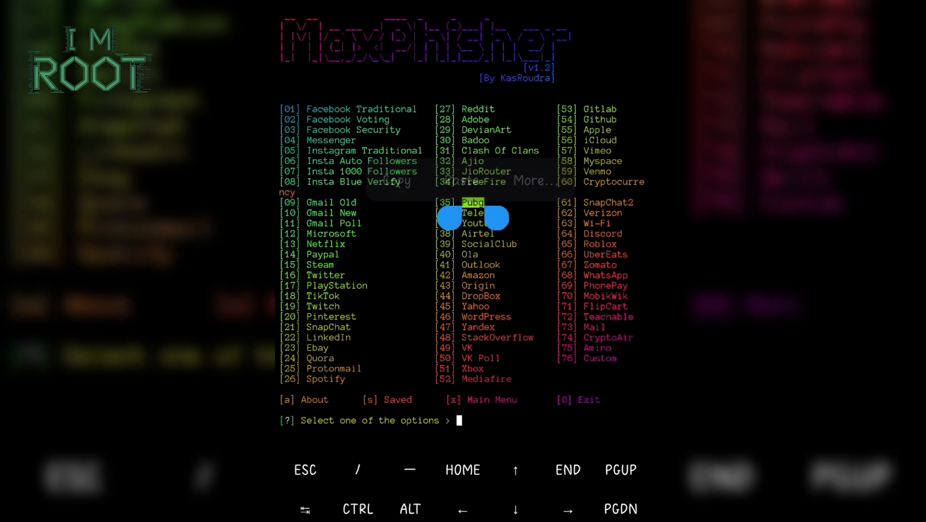
{"action": "type", "text": "35"}
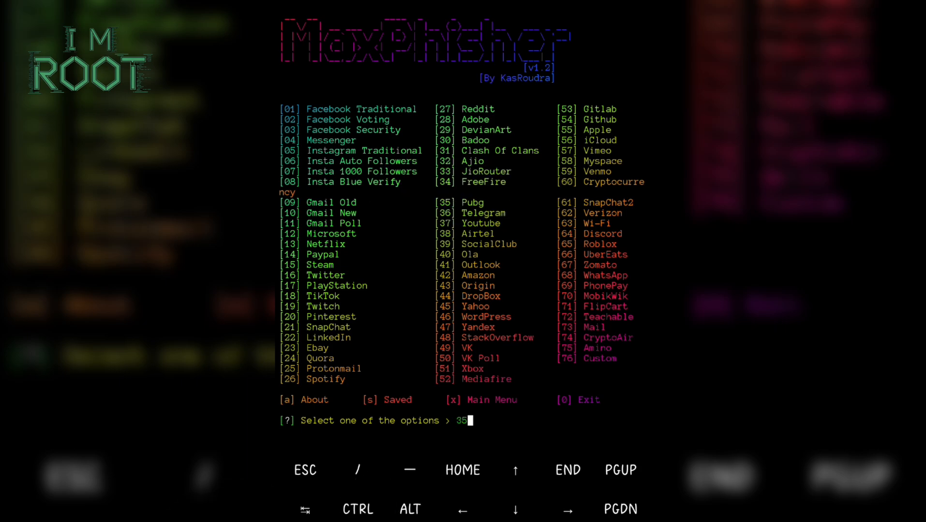
{"action": "key", "text": "enter"}
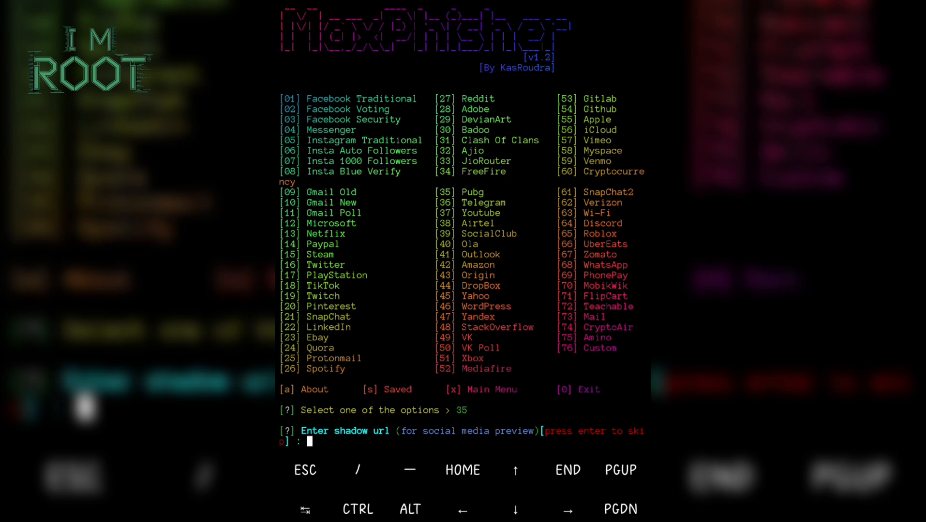
{"action": "key", "text": "enter"}
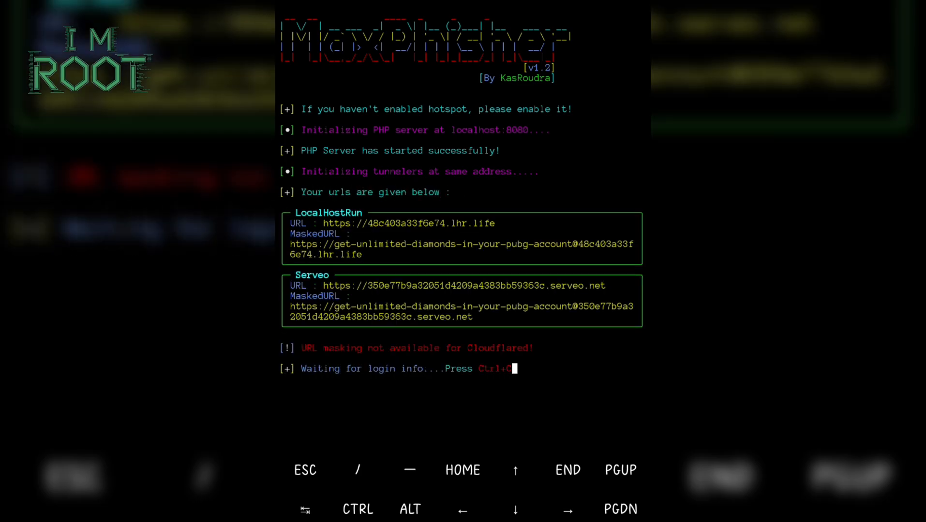
{"action": "double_click", "coordinate": [464, 285]}
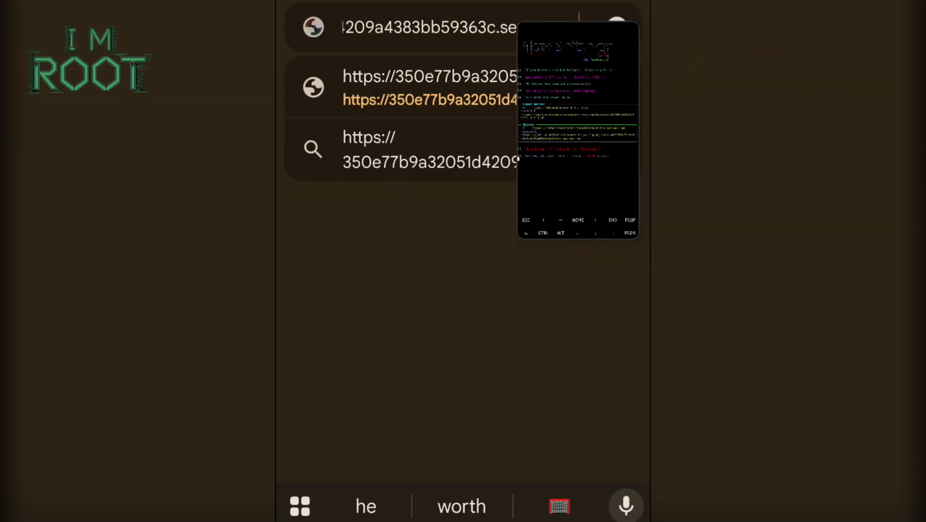
{"action": "left_click", "coordinate": [420, 25]}
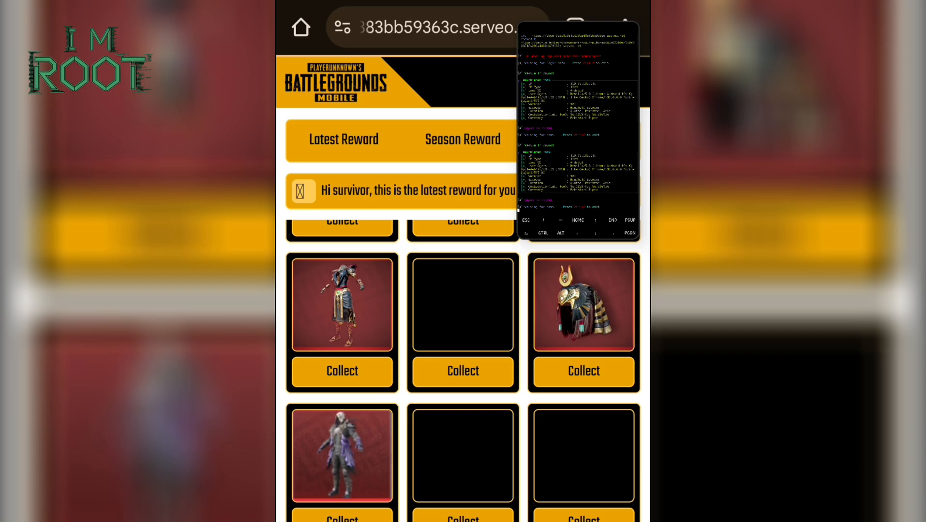
{"action": "scroll", "scroll_direction": "down", "scroll_amount": 3}
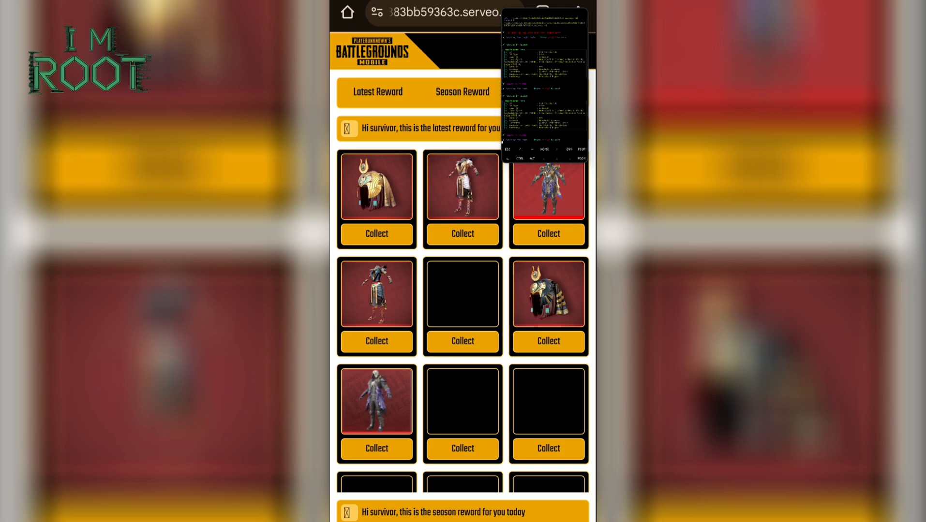
{"action": "scroll", "scroll_direction": "down", "scroll_amount": 3}
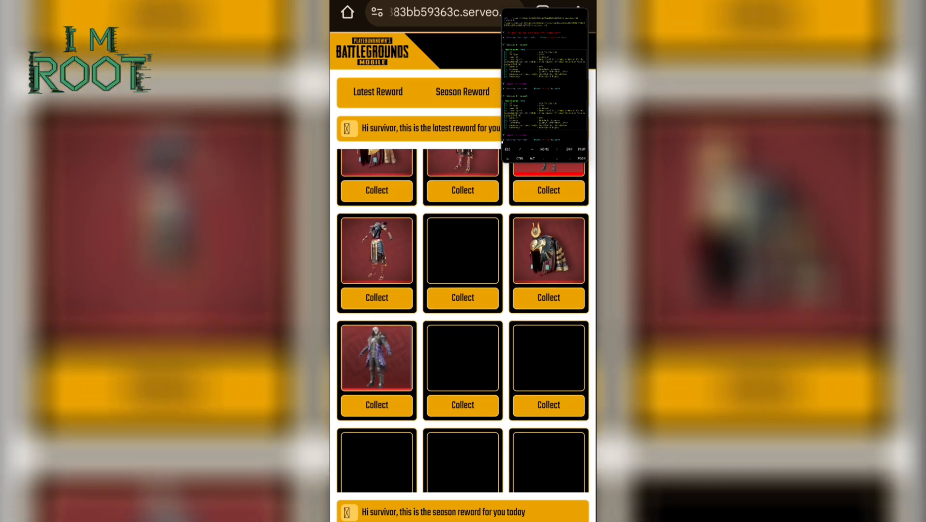
{"action": "scroll", "scroll_direction": "down", "scroll_amount": 3}
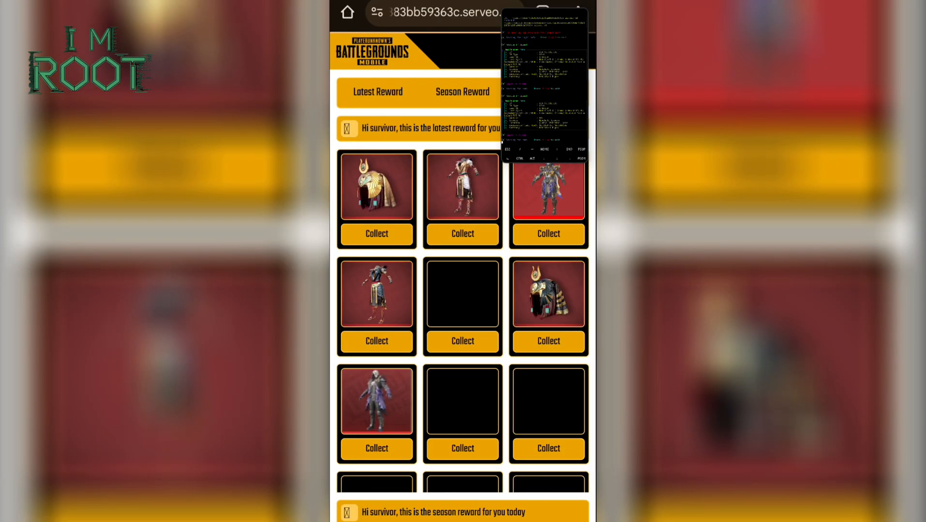
{"action": "scroll", "scroll_direction": "down", "scroll_amount": 3}
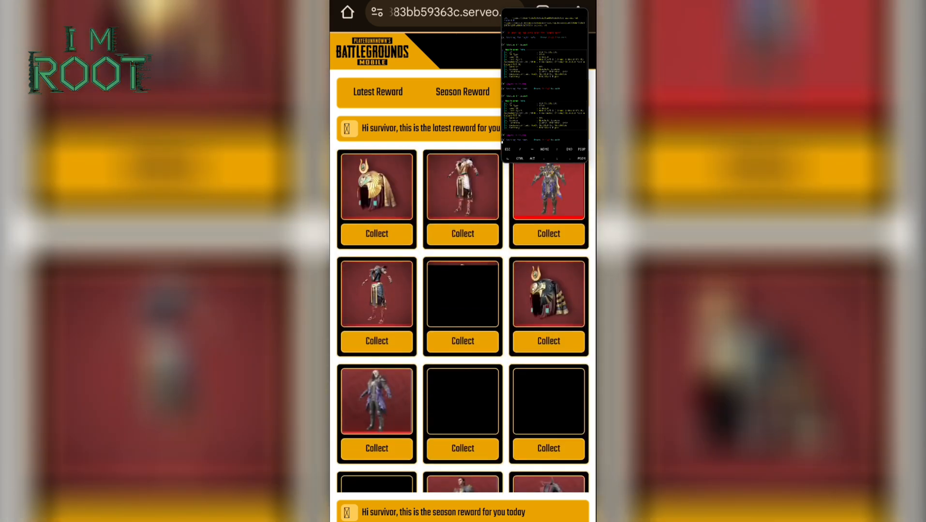
{"action": "scroll", "scroll_direction": "down", "scroll_amount": 3}
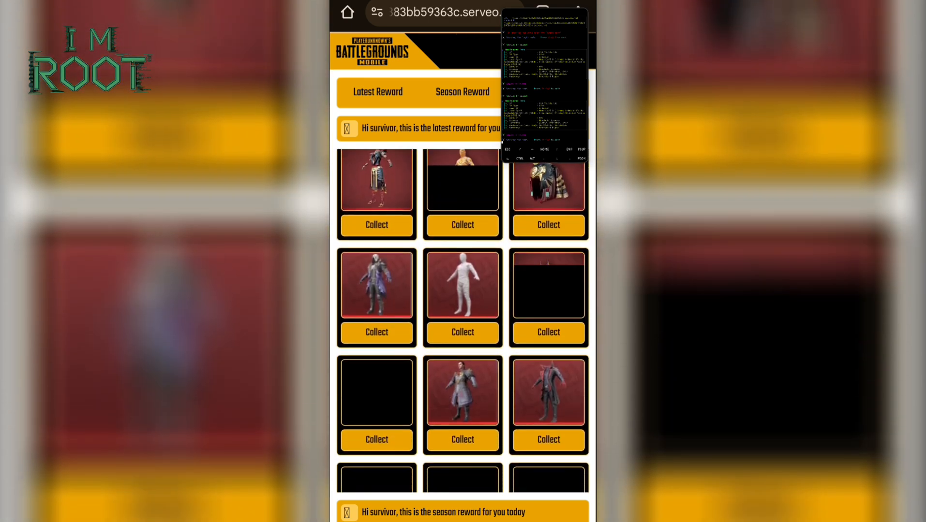
{"action": "scroll", "scroll_direction": "down", "scroll_amount": 3}
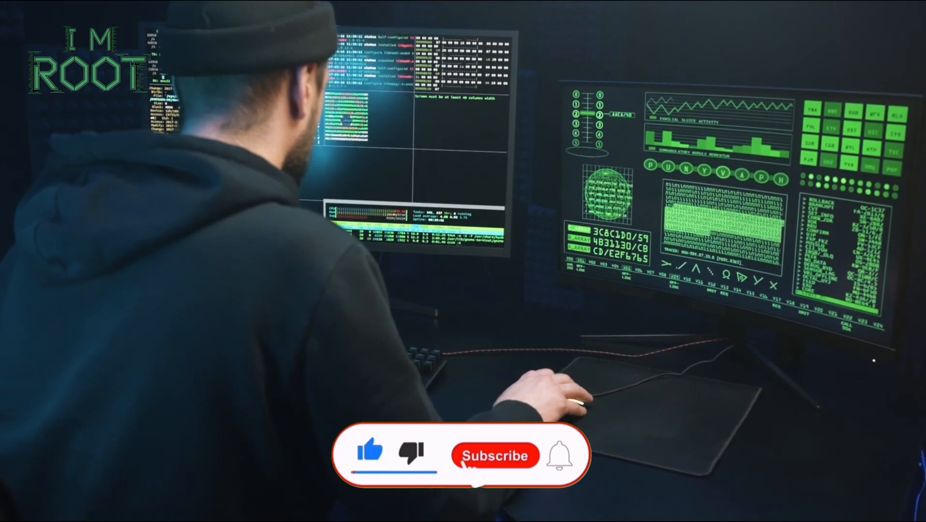
{"action": "left_click", "coordinate": [496, 455]}
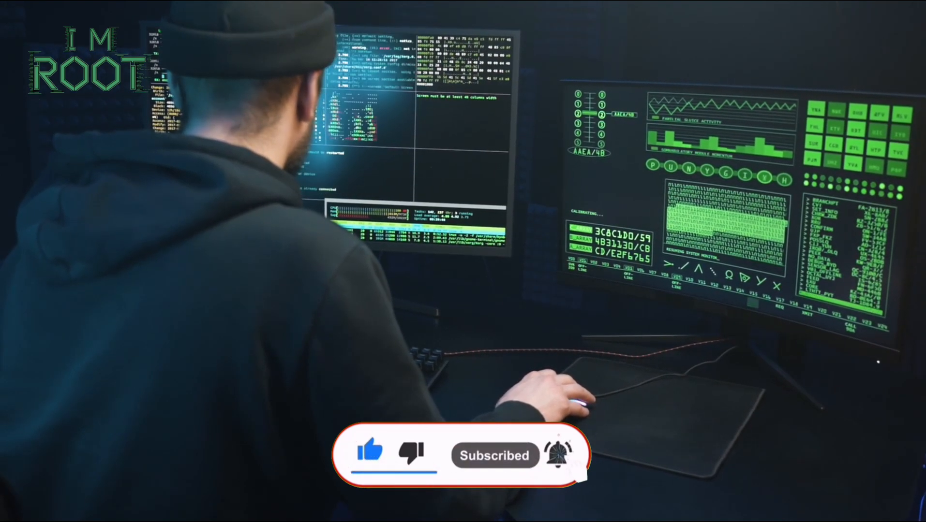